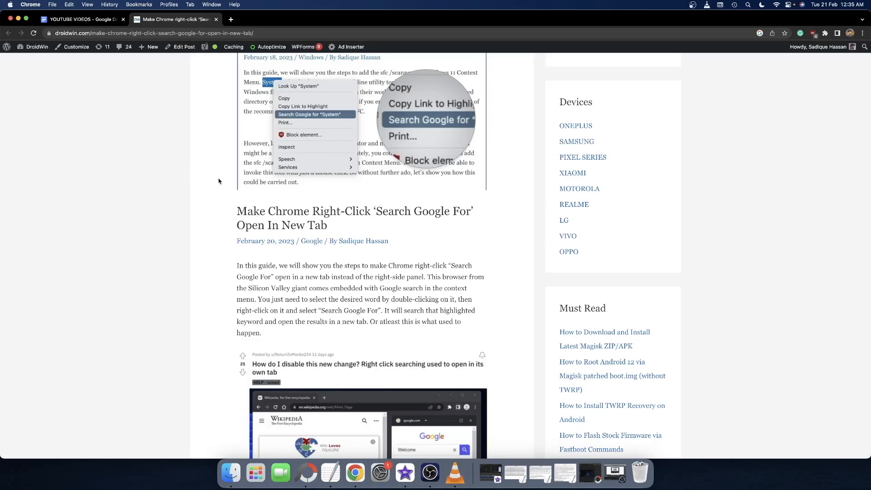
{"action": "mouse_move", "coordinate": [297, 267]}
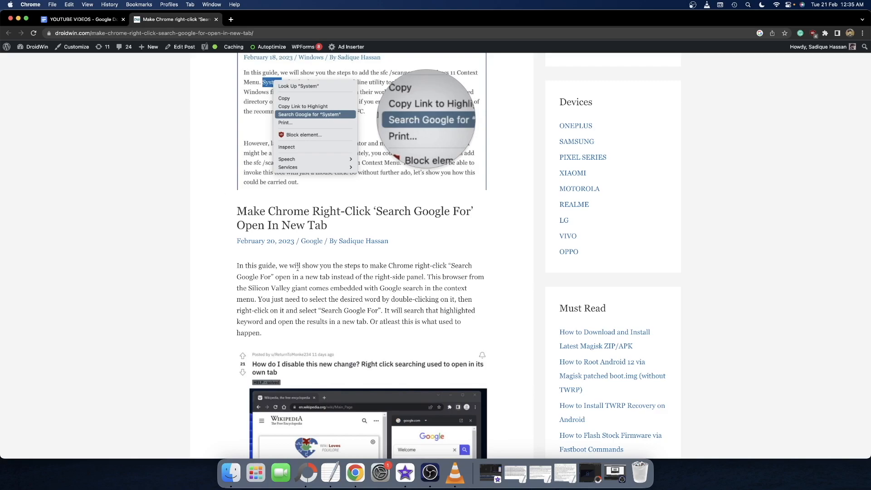
{"action": "mouse_move", "coordinate": [315, 289]}
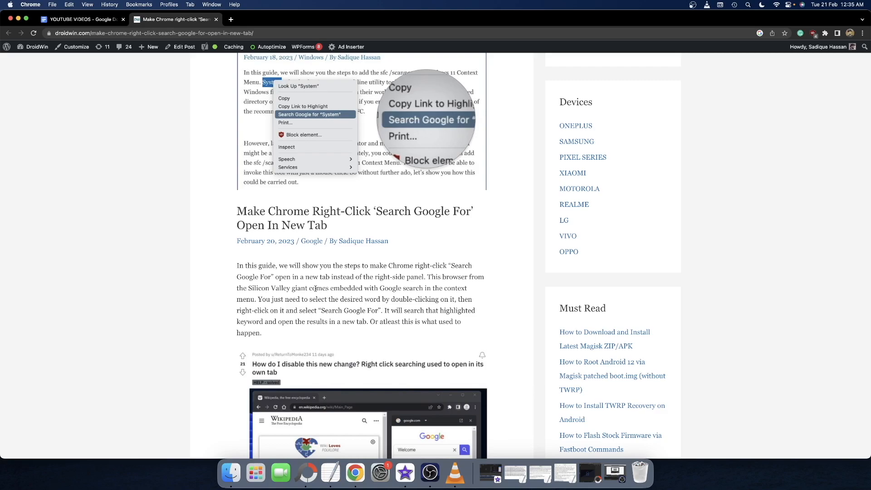
- Show the context menu for the selected word 'comes' in the DroidWin article
{"action": "right_click", "coordinate": [313, 288]}
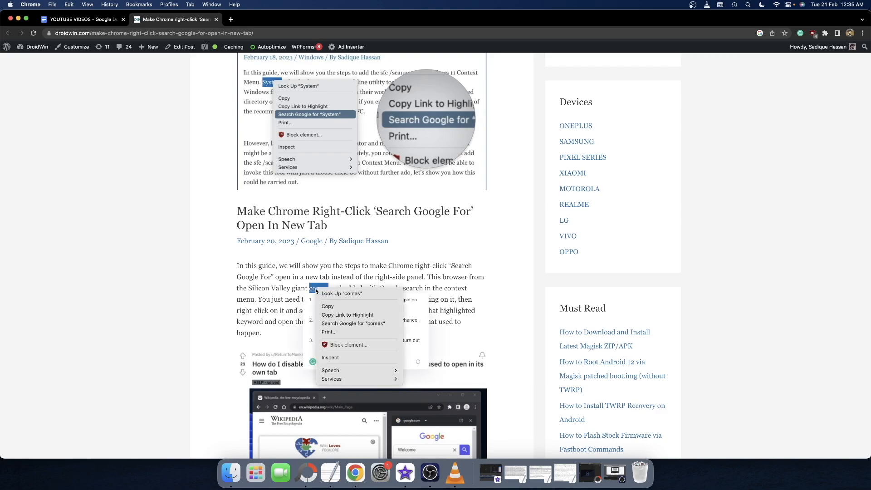
{"action": "mouse_move", "coordinate": [352, 323]}
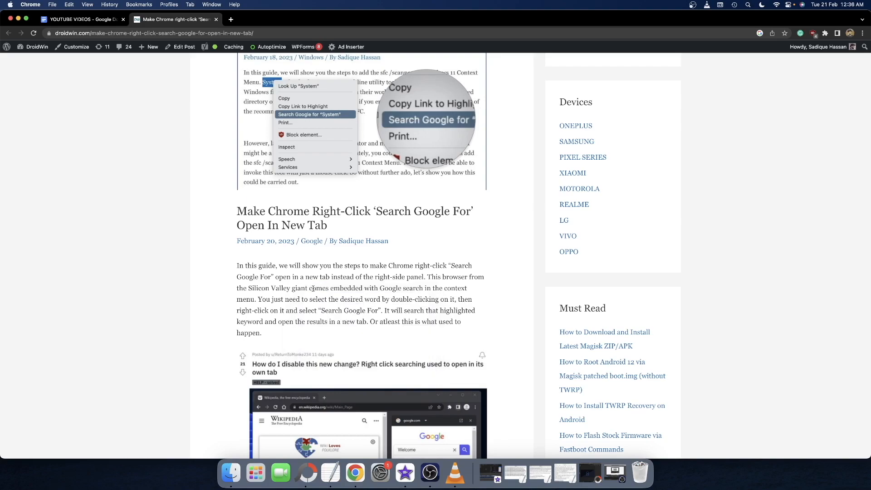
{"action": "right_click", "coordinate": [314, 289]}
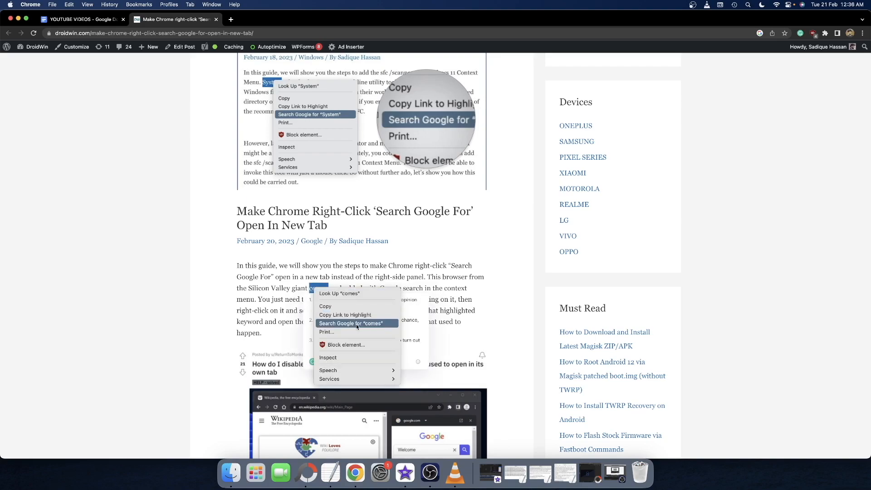
- Search Google for 'comes' via the side panel, then view chrome://flags search-related flags
{"action": "left_click", "coordinate": [351, 323]}
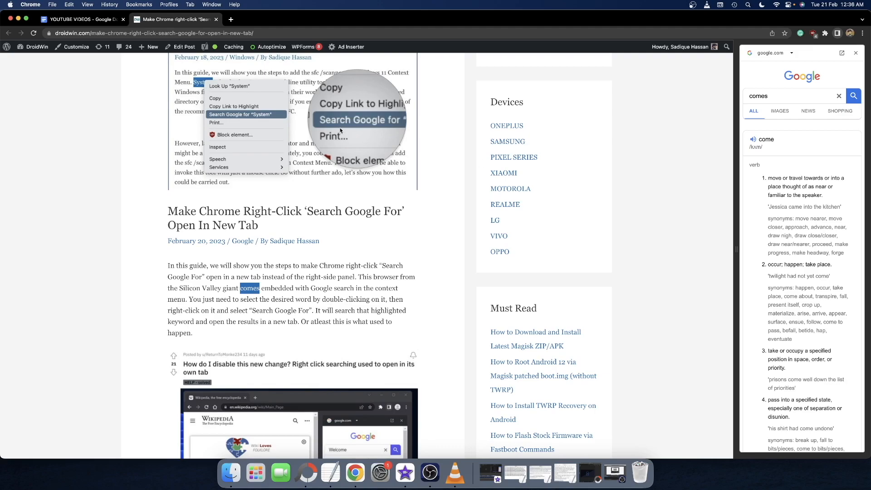
{"action": "mouse_move", "coordinate": [324, 263]}
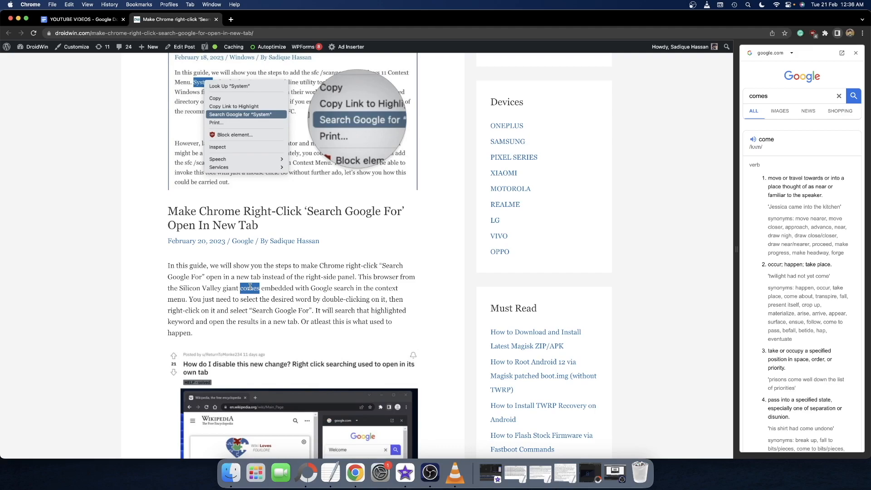
{"action": "mouse_move", "coordinate": [766, 85]}
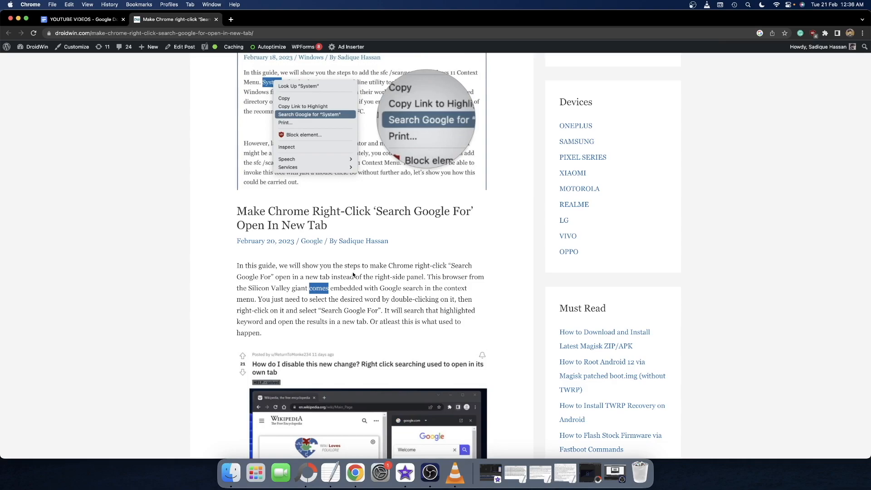
{"action": "scroll", "scroll_direction": "down", "scroll_amount": 3}
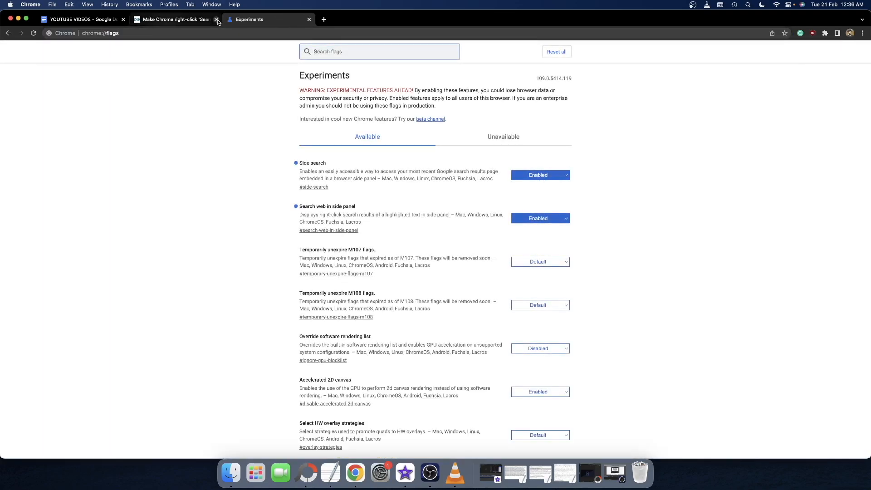
- Review the article's instructions, then return to the chrome://flags page
{"action": "left_click", "coordinate": [173, 19]}
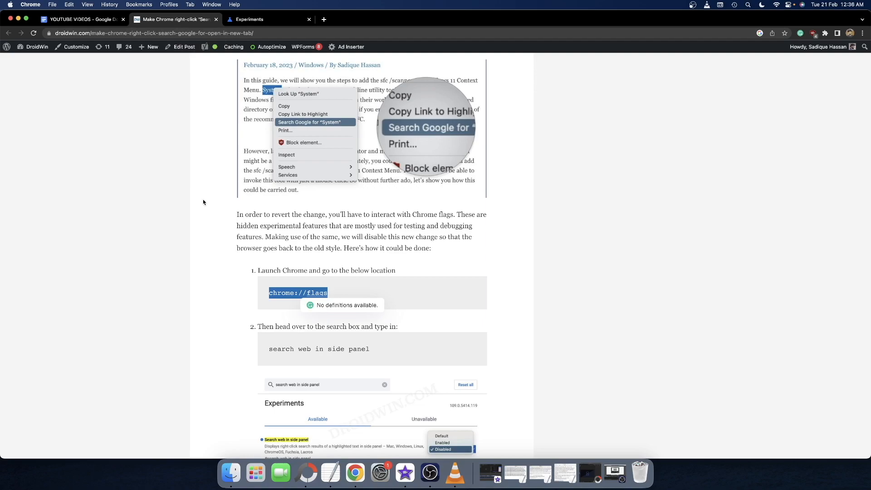
{"action": "scroll", "scroll_direction": "down", "scroll_amount": 3}
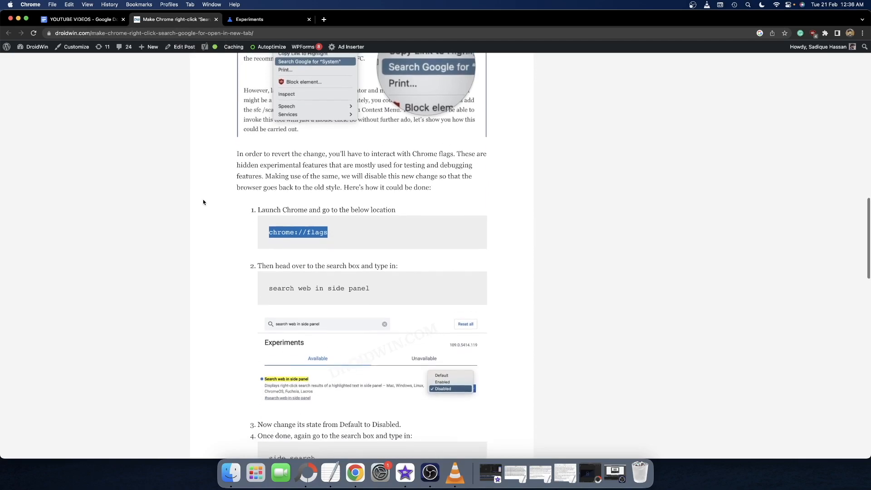
{"action": "scroll", "scroll_direction": "down", "scroll_amount": 3}
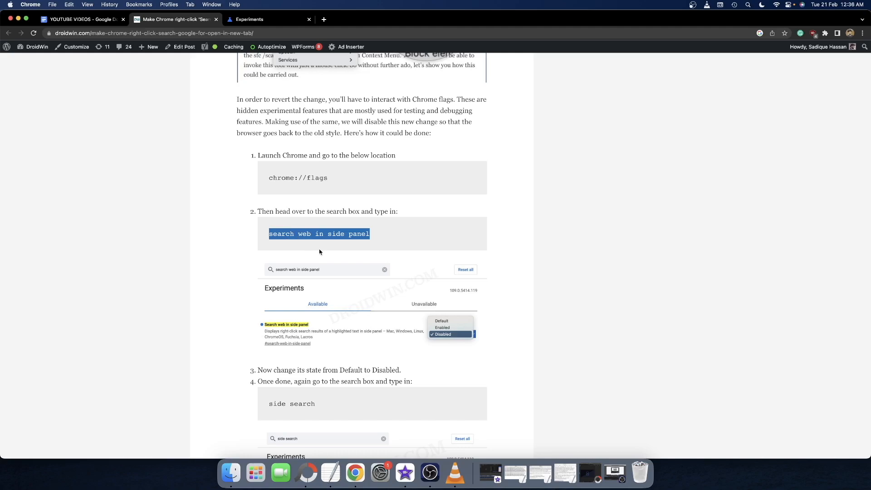
{"action": "left_click", "coordinate": [250, 19]}
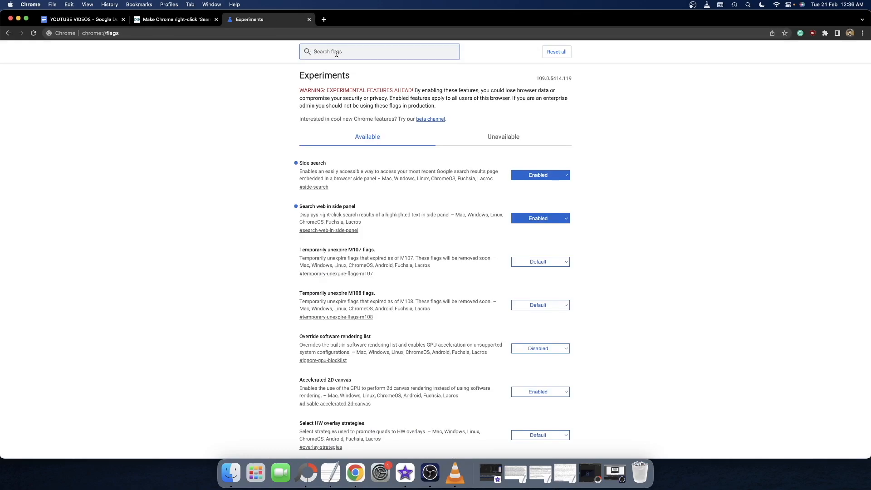
- Find the 'Search web in side panel' flag and set it to Disabled
{"action": "type", "text": "search web in side panel"}
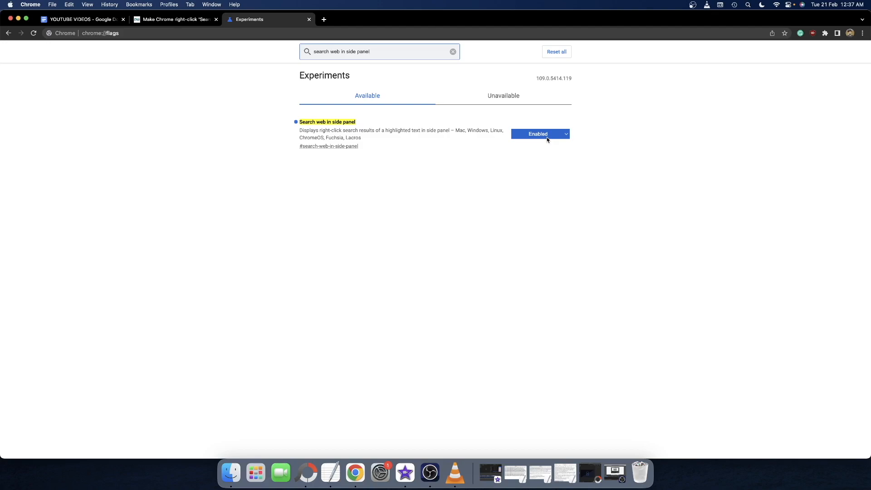
{"action": "left_click", "coordinate": [538, 134]}
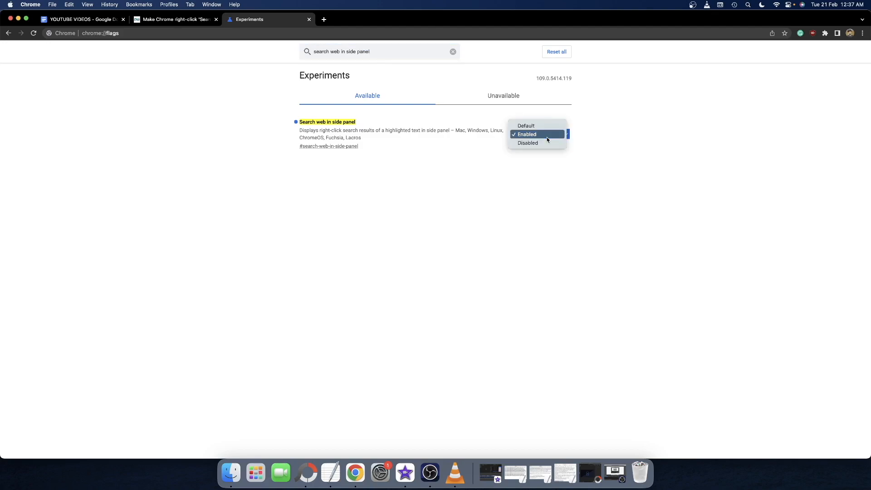
{"action": "left_click", "coordinate": [527, 143]}
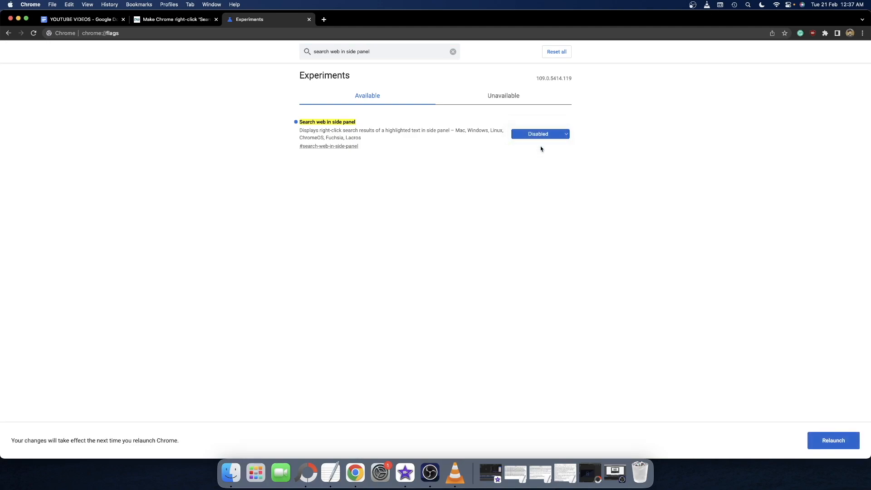
{"action": "mouse_move", "coordinate": [246, 334]}
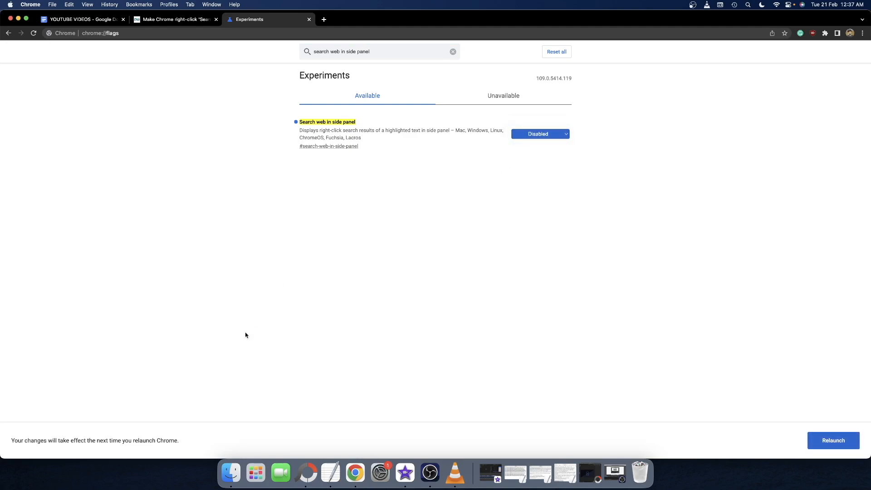
{"action": "mouse_move", "coordinate": [307, 237]}
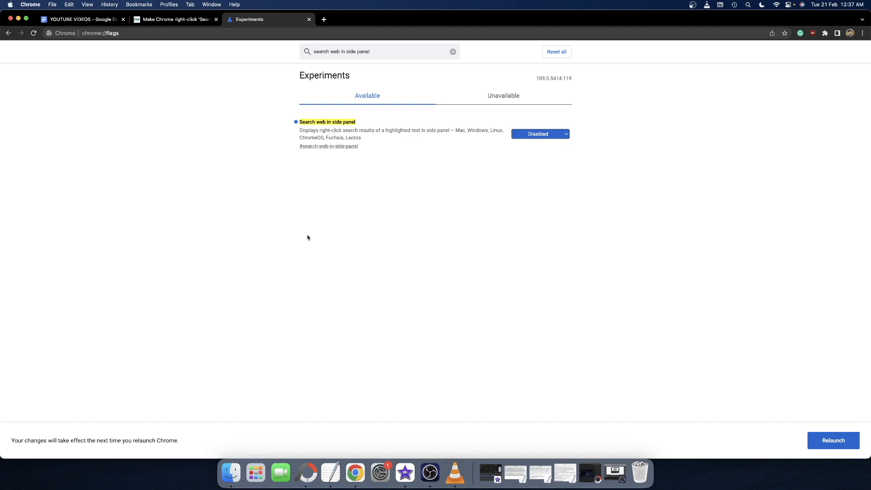
- Check the article again and filter the flags list for 'side search'
{"action": "left_click", "coordinate": [175, 19]}
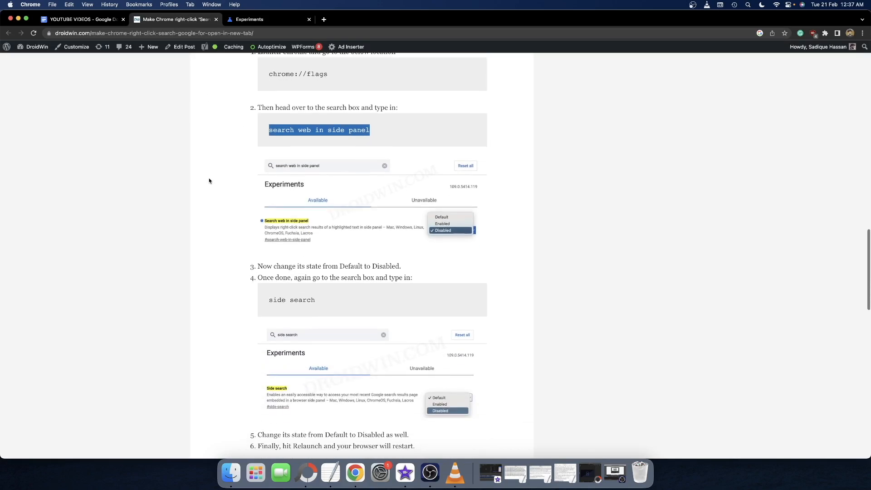
{"action": "scroll", "scroll_direction": "down", "scroll_amount": 3}
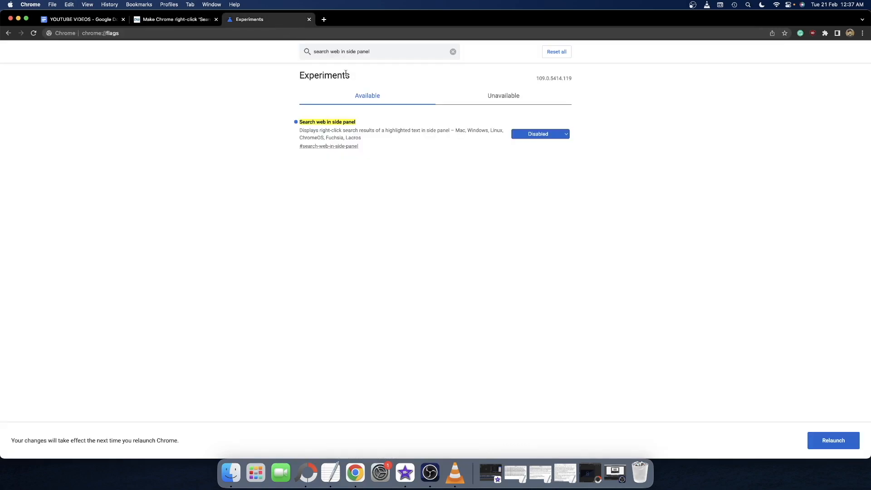
{"action": "type", "text": "side search"}
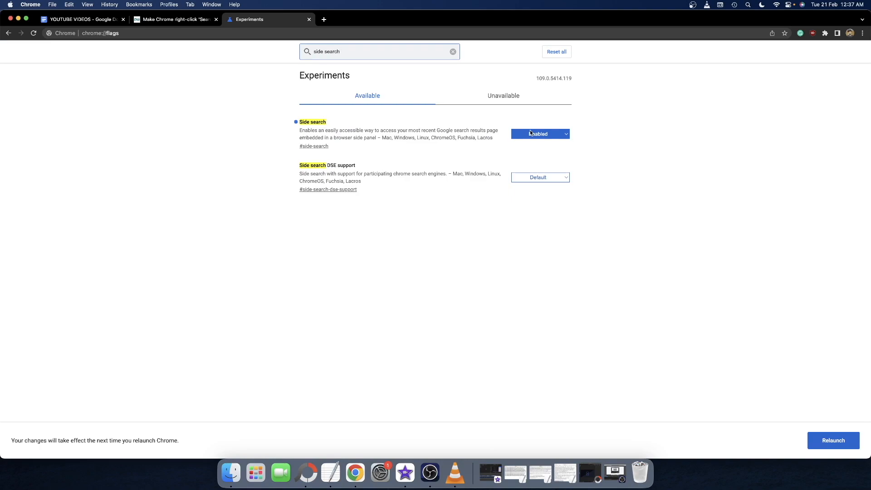
- Set the 'Side search' flag to Disabled and relaunch Chrome to apply both changes
{"action": "left_click", "coordinate": [538, 133]}
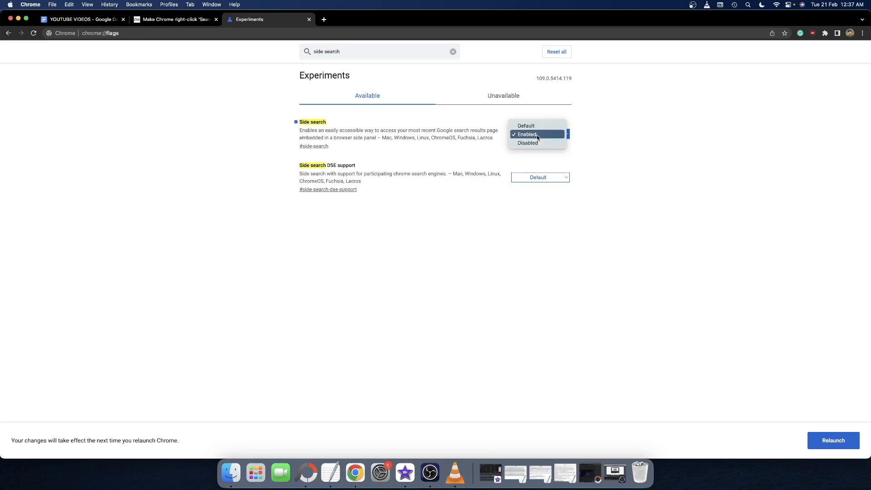
{"action": "left_click", "coordinate": [526, 143]}
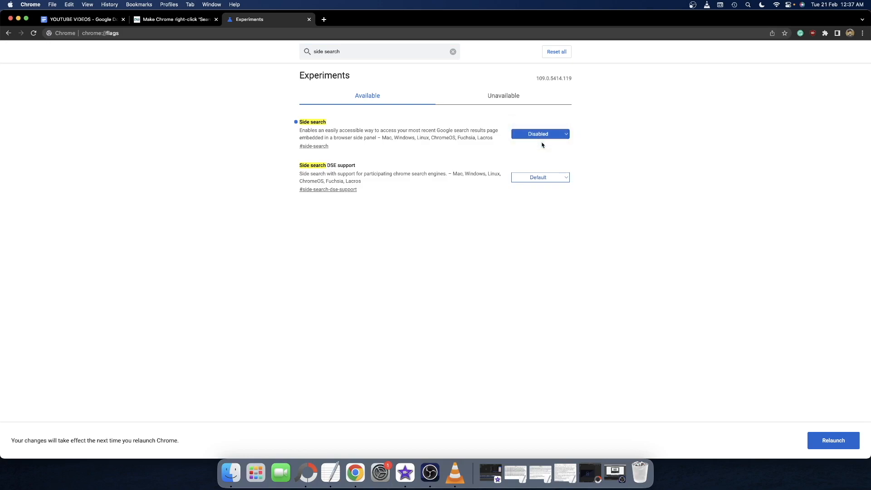
{"action": "mouse_move", "coordinate": [407, 156]}
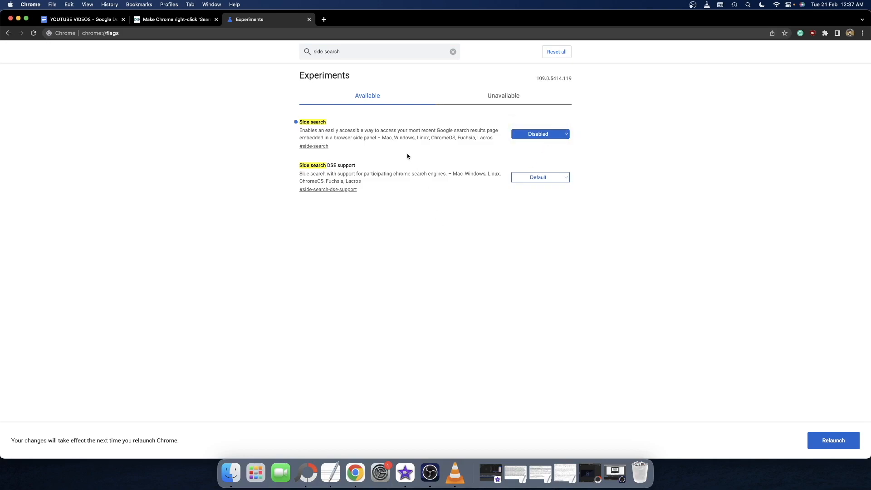
{"action": "mouse_move", "coordinate": [665, 234]}
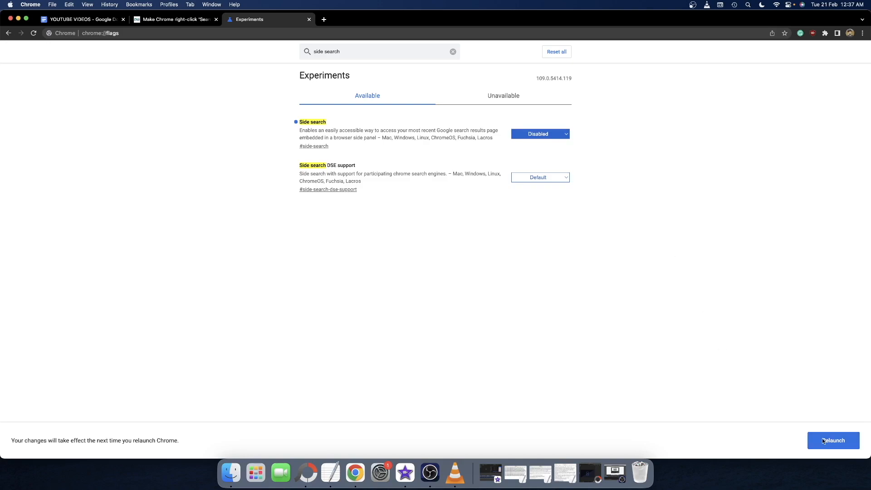
{"action": "left_click", "coordinate": [452, 51]}
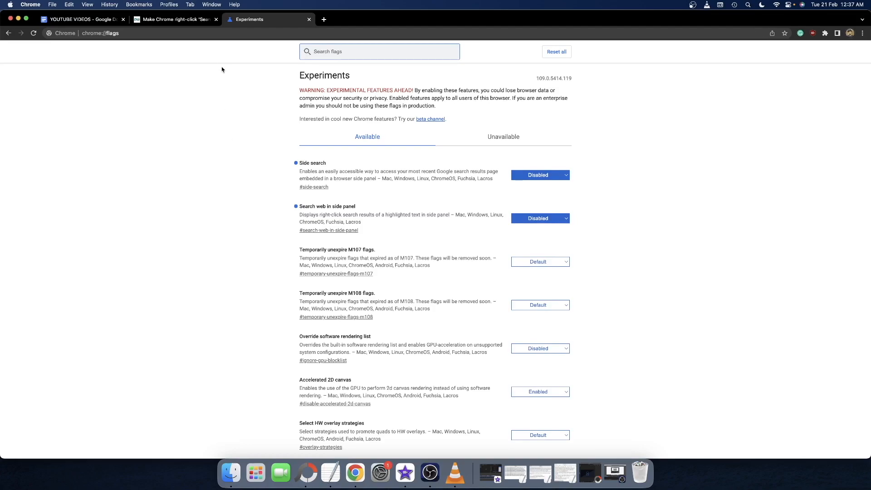
- Search Google for 'Making' and 'testing' from the article, each opening in a new tab
{"action": "left_click", "coordinate": [175, 19]}
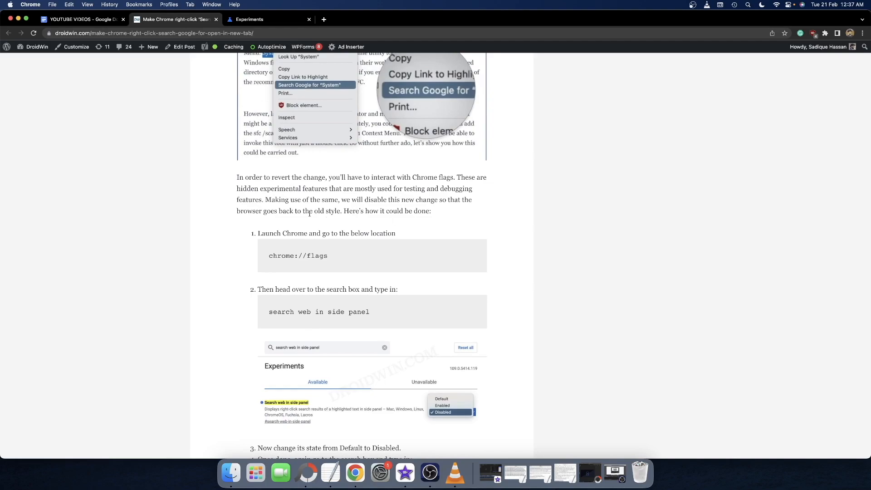
{"action": "right_click", "coordinate": [276, 199]}
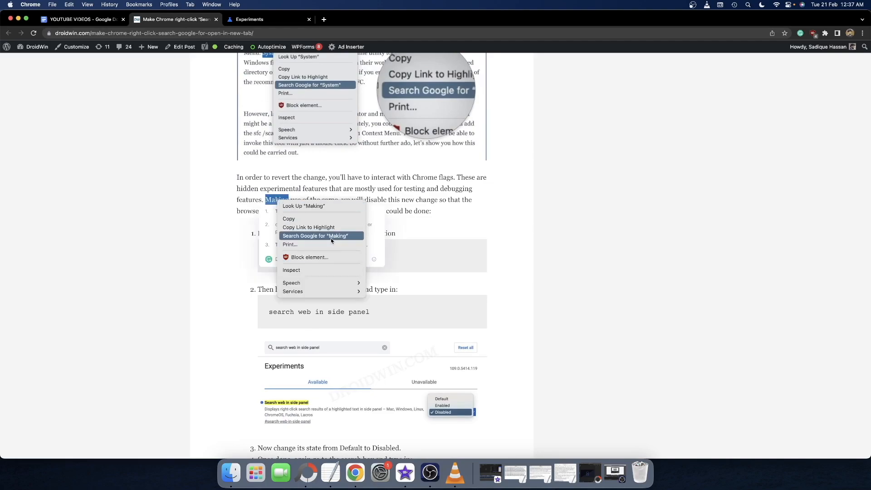
{"action": "left_click", "coordinate": [315, 236]}
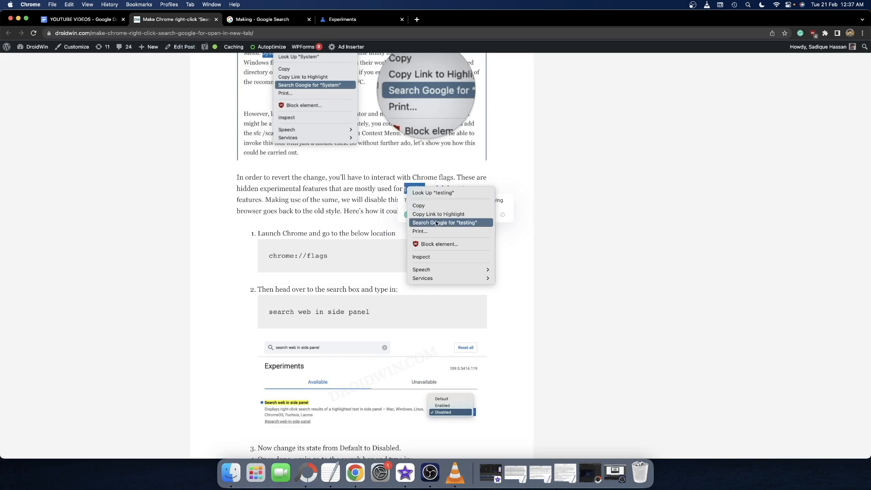
{"action": "left_click", "coordinate": [445, 222]}
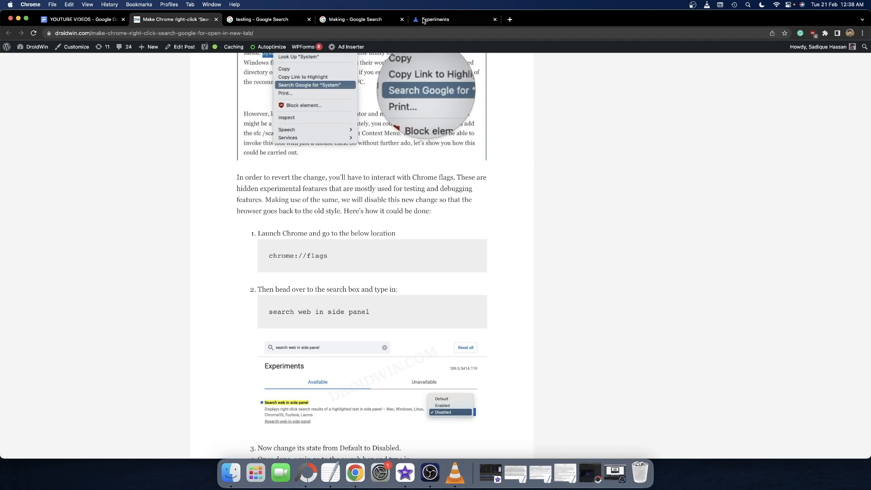
- Set the 'Side search' flag back to Enabled and relaunch Chrome
{"action": "left_click", "coordinate": [435, 19]}
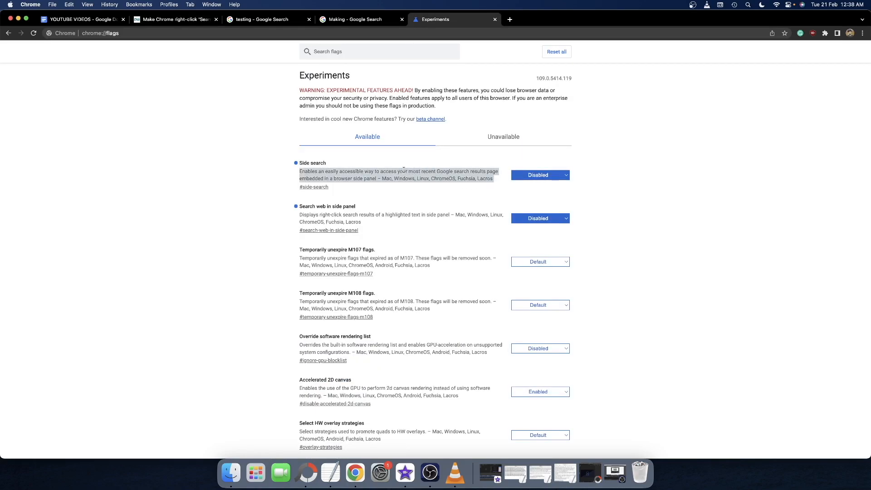
{"action": "left_click", "coordinate": [538, 175]}
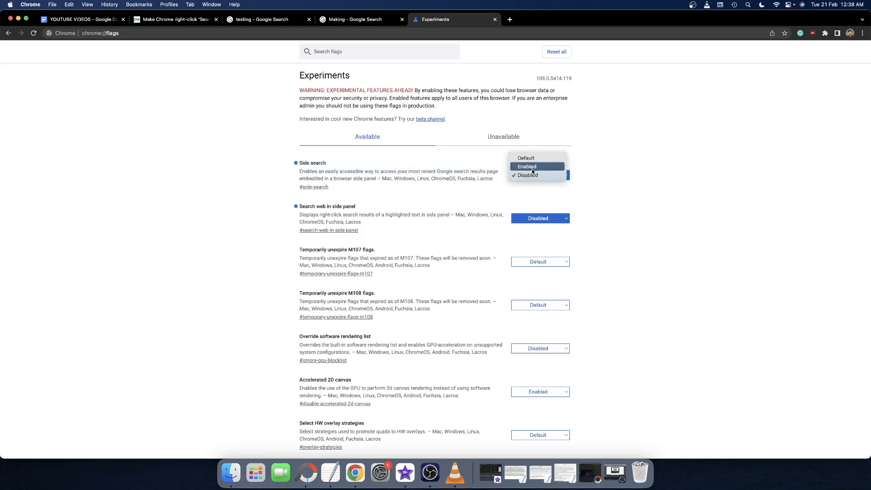
{"action": "left_click", "coordinate": [526, 167]}
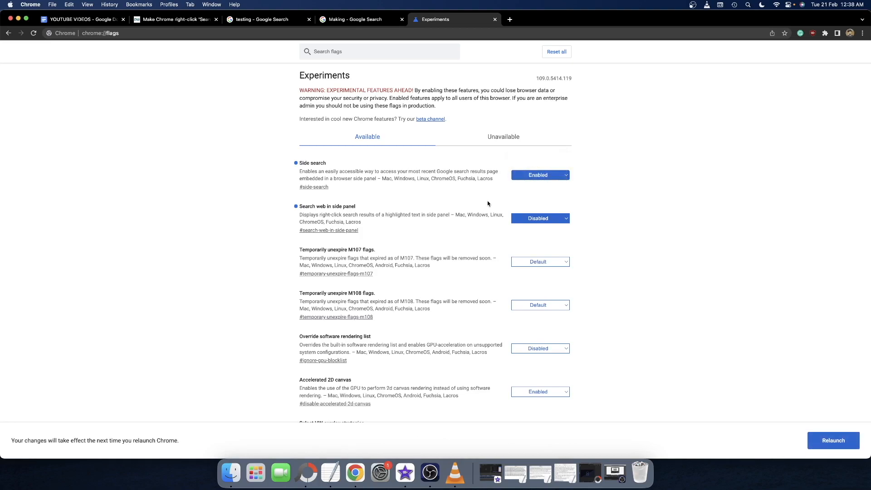
{"action": "left_click", "coordinate": [537, 218]}
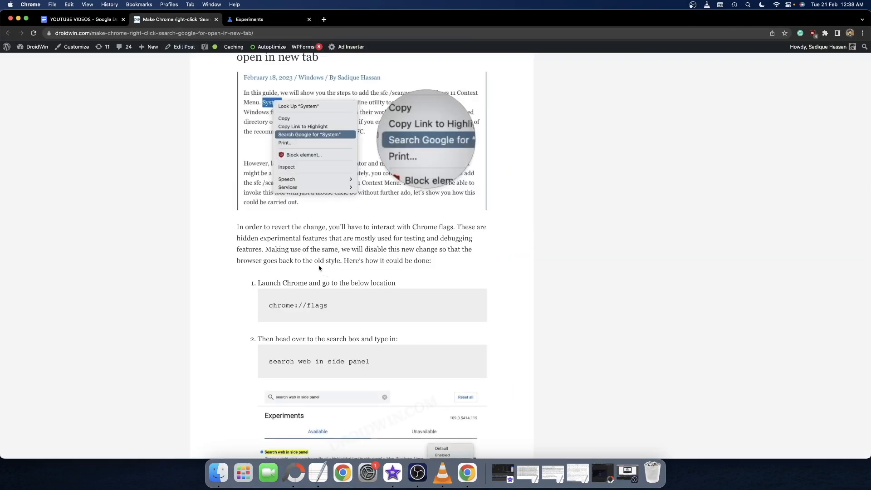
- Search Google for 'experimental' from the article, with results back in the side panel
{"action": "right_click", "coordinate": [278, 237]}
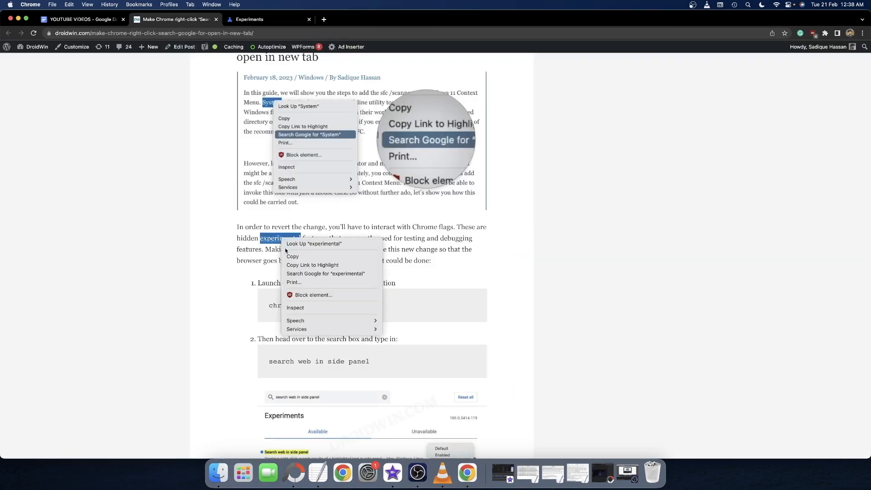
{"action": "left_click", "coordinate": [326, 273]}
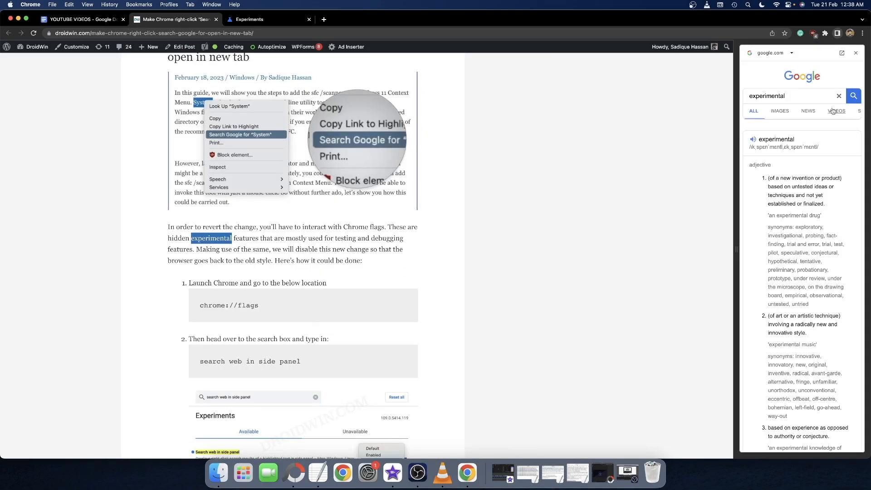
{"action": "mouse_move", "coordinate": [821, 269]}
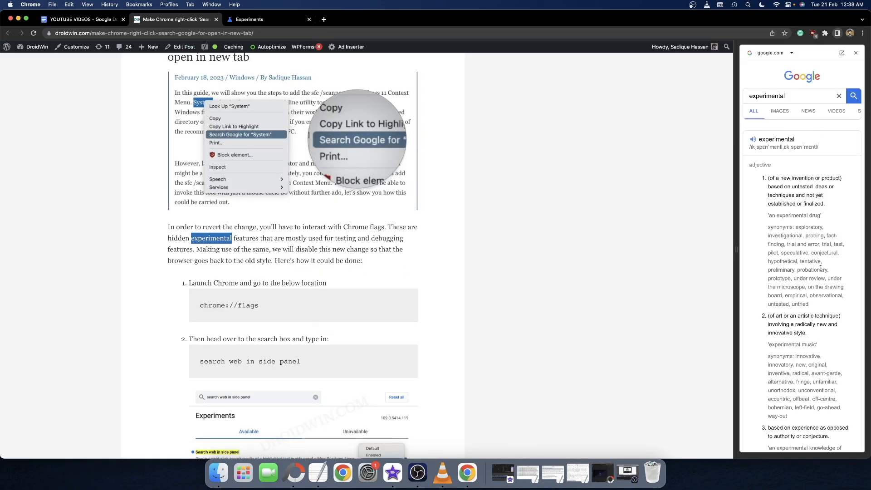